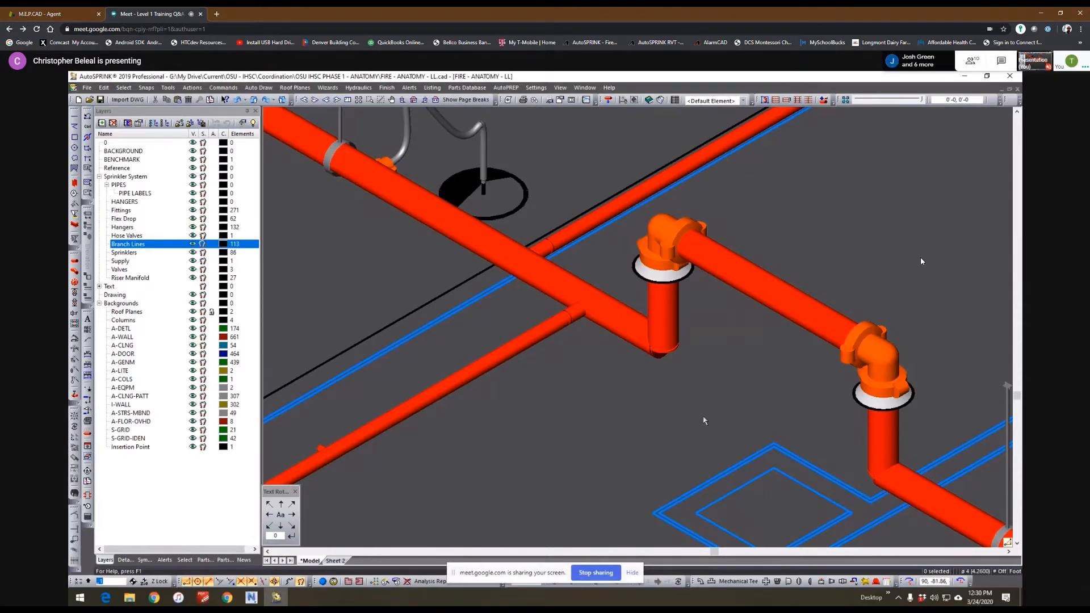
pyautogui.moveTo(650, 249)
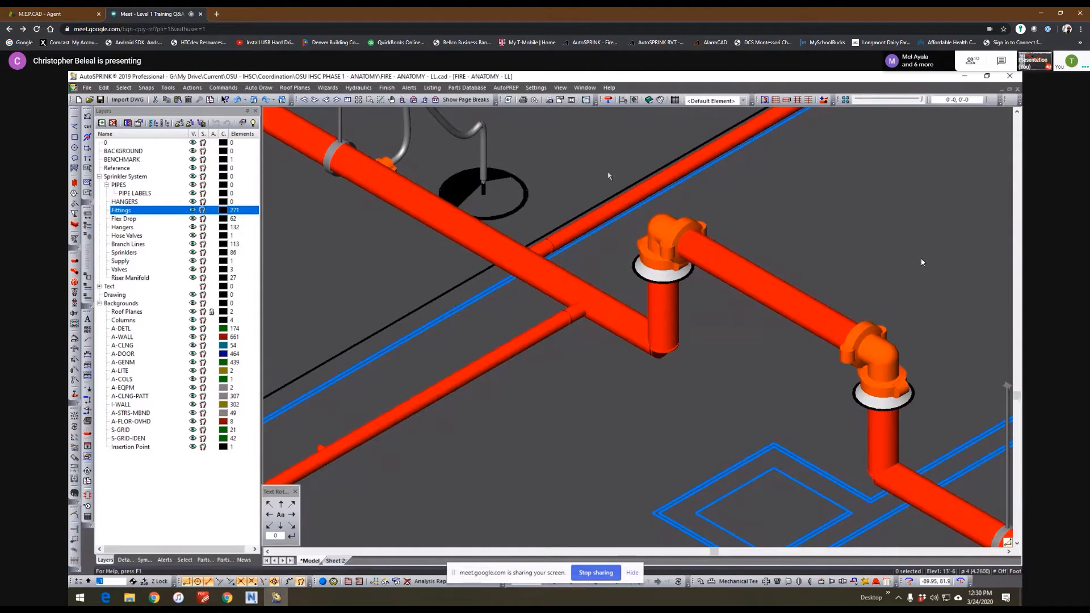
pyautogui.moveTo(624, 241)
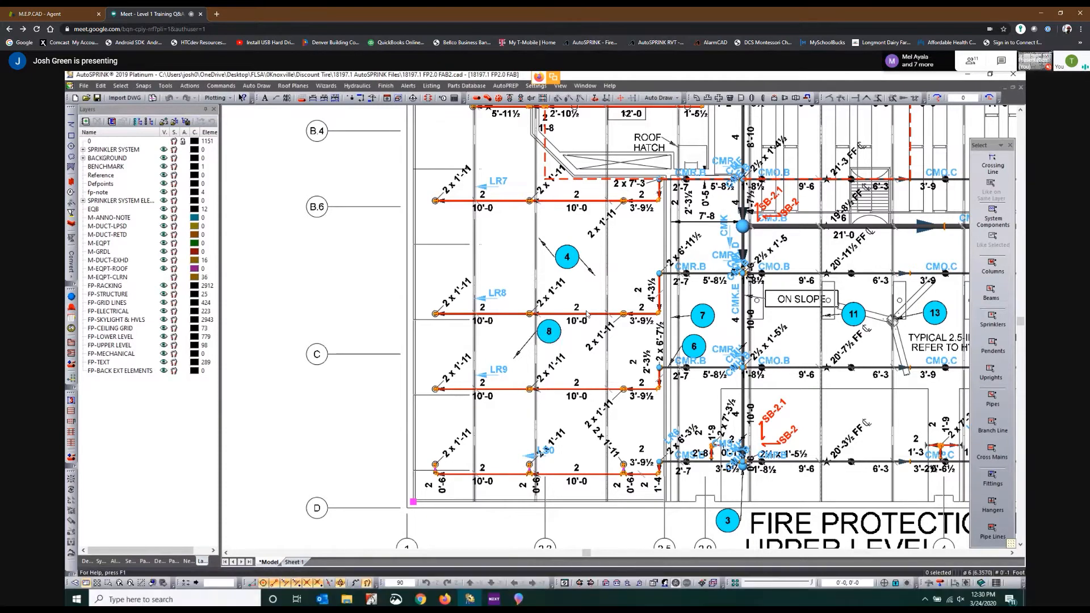
# Bring up the Properties dialog for the LR8 branch-line pipeline from its context menu
pyautogui.rightClick(550, 323)
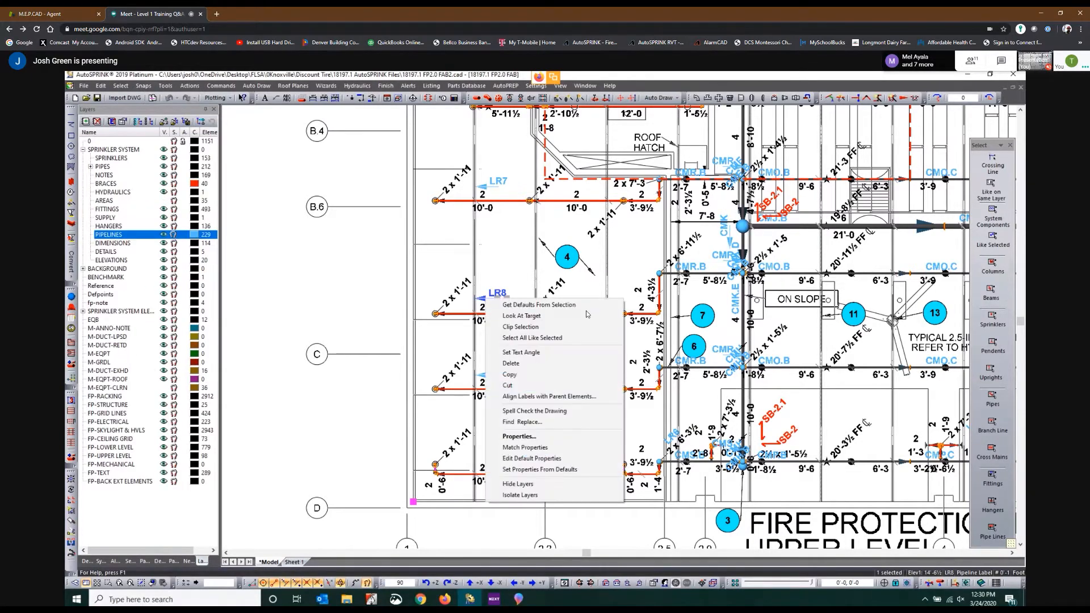
pyautogui.click(517, 436)
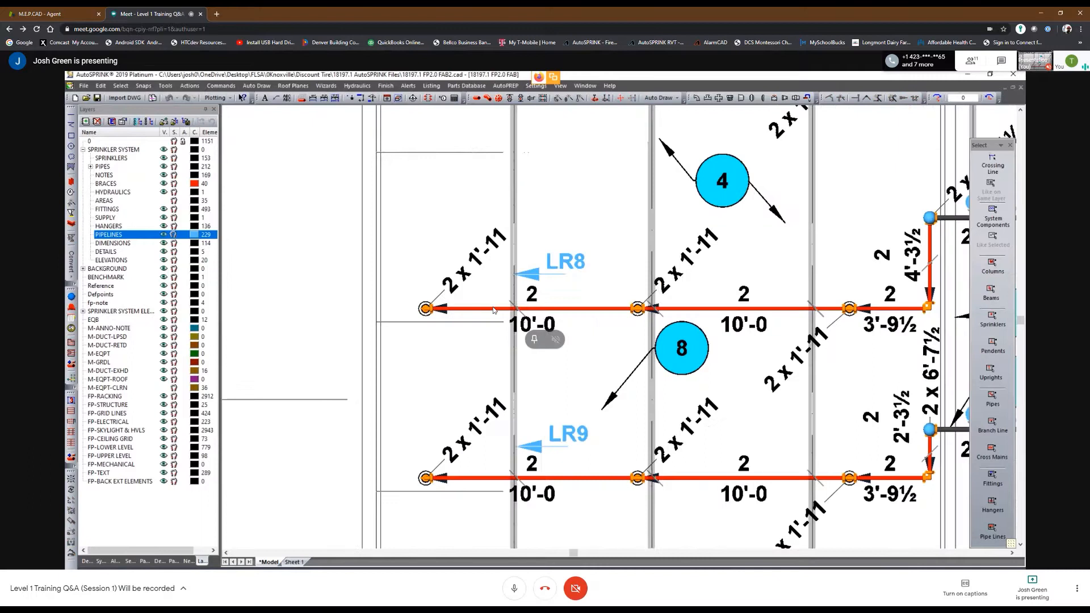
pyautogui.rightClick(479, 309)
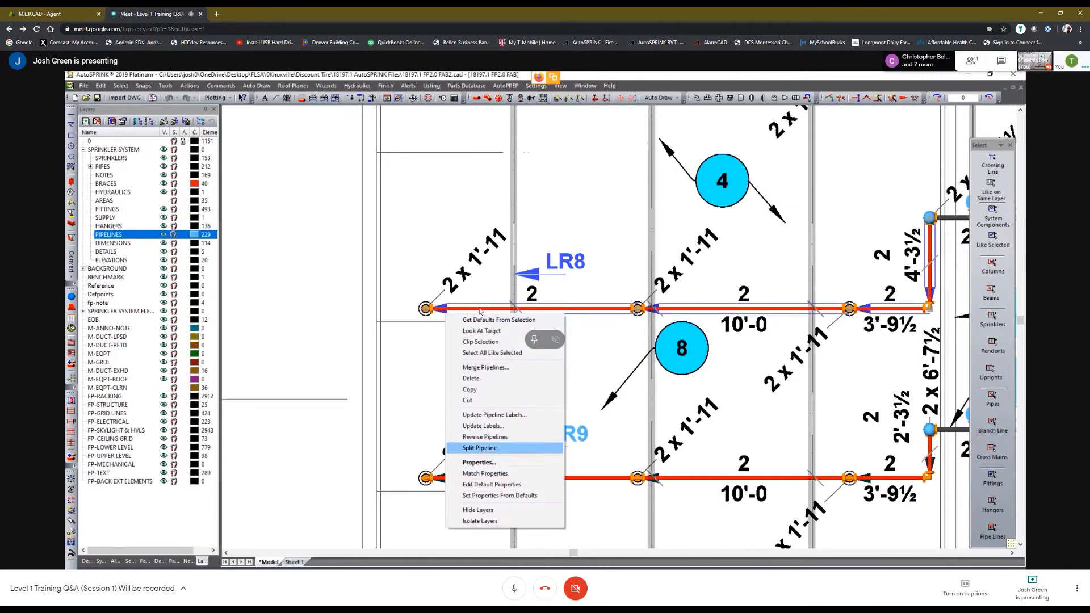
pyautogui.click(479, 462)
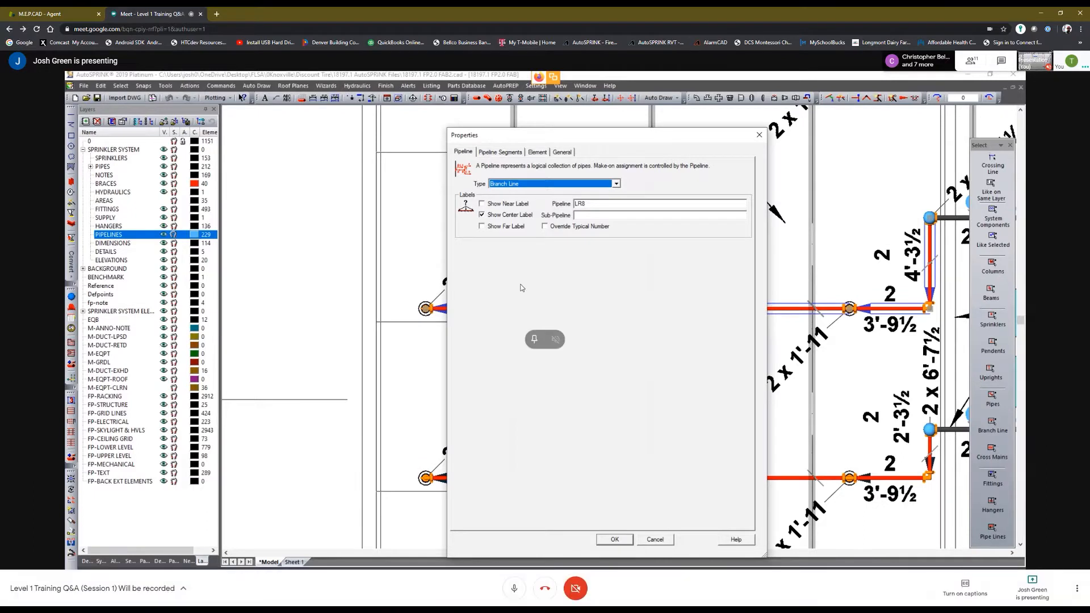
# In Pipeline Segments, tick the Segment checkboxes so LR8's segments R2 onward show labels
pyautogui.click(500, 151)
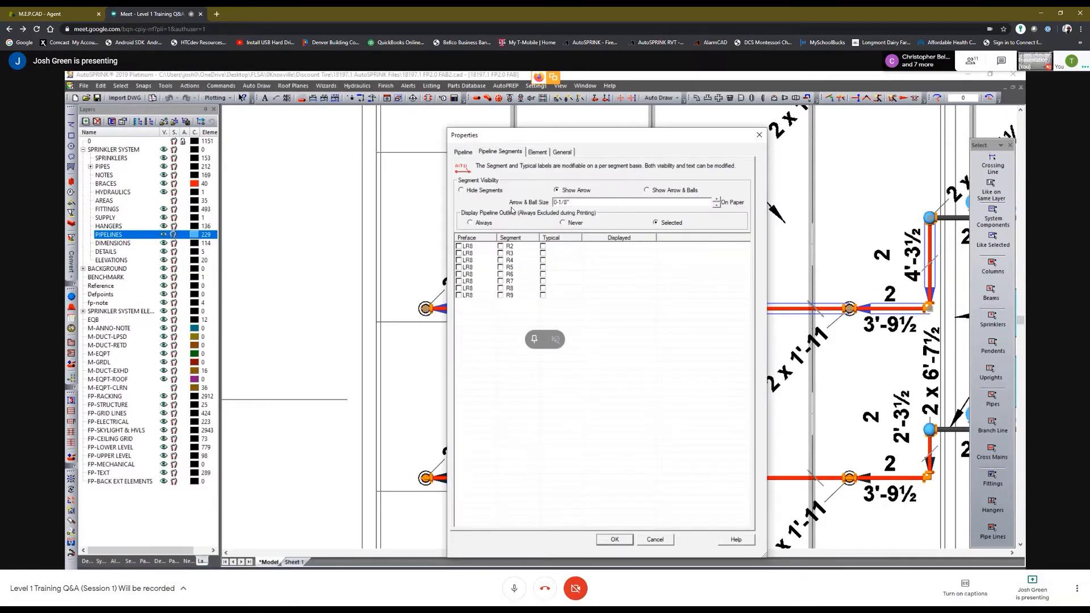
pyautogui.moveTo(467, 158)
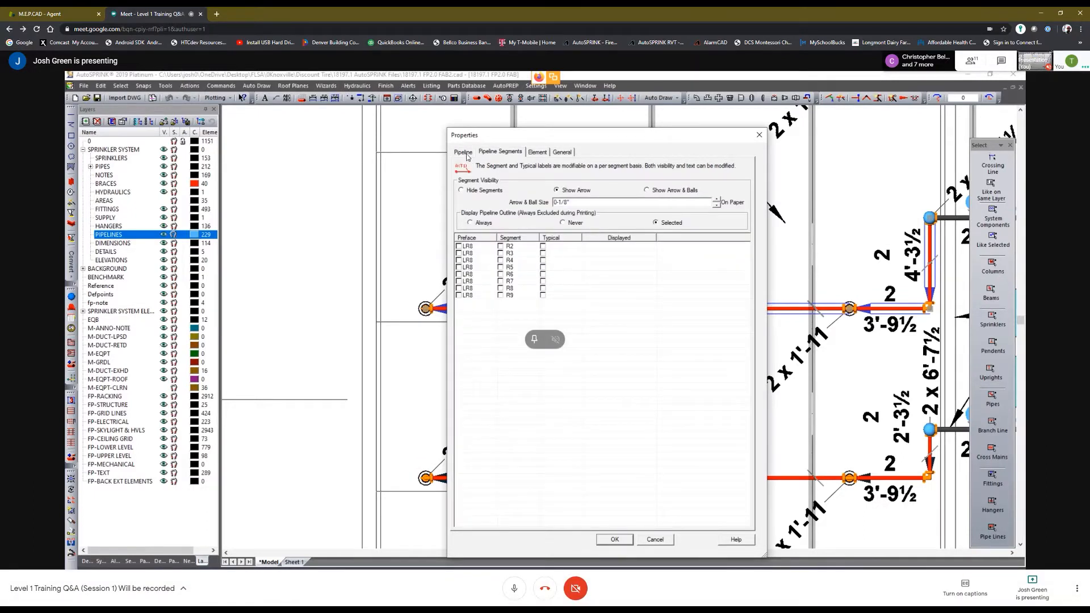
pyautogui.click(462, 151)
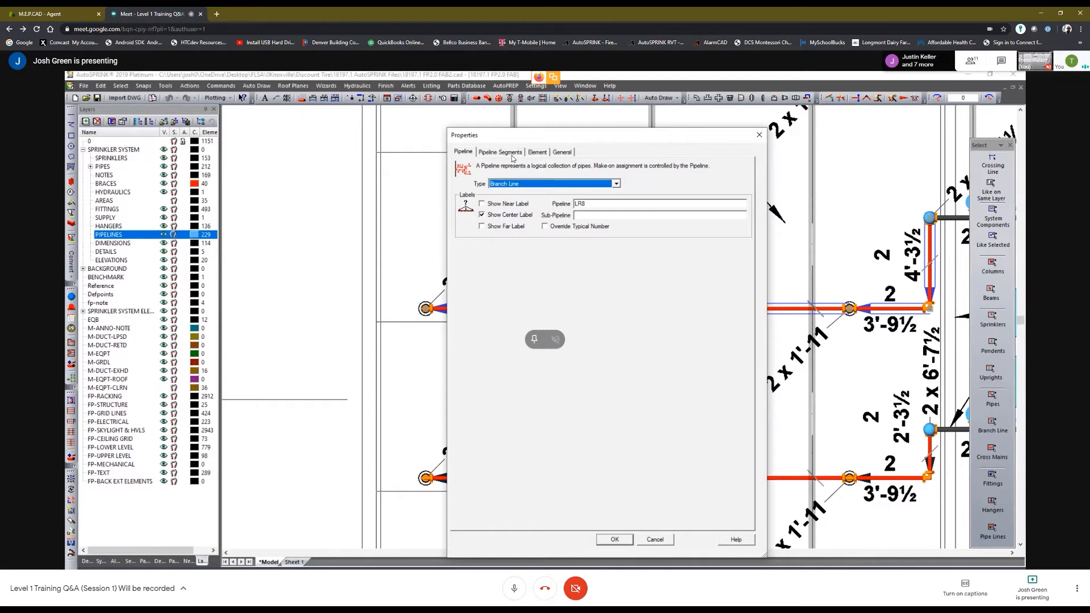
pyautogui.click(500, 151)
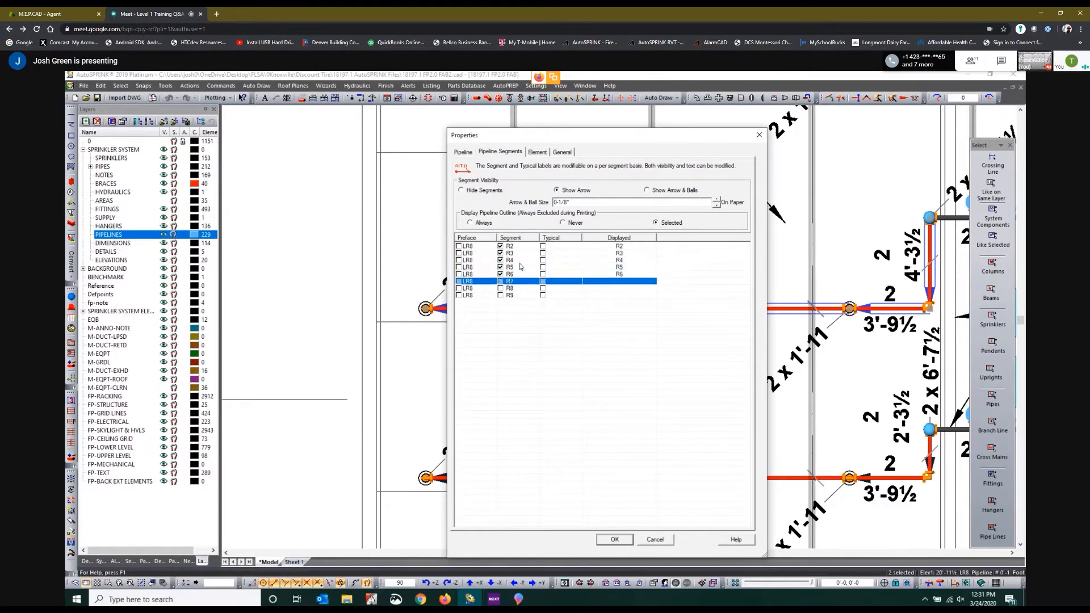
pyautogui.click(510, 295)
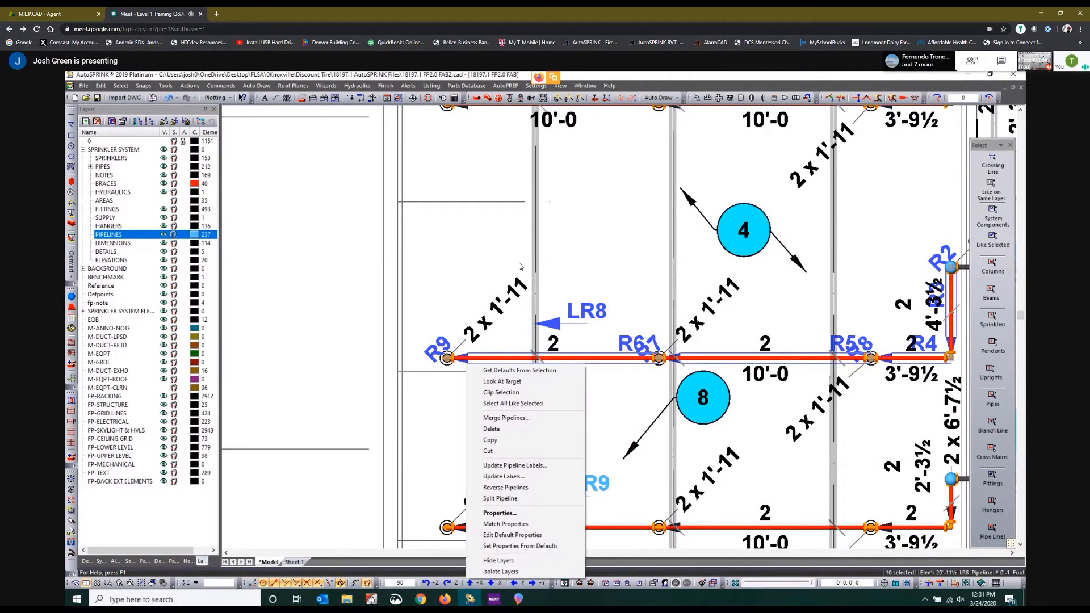
pyautogui.moveTo(512, 403)
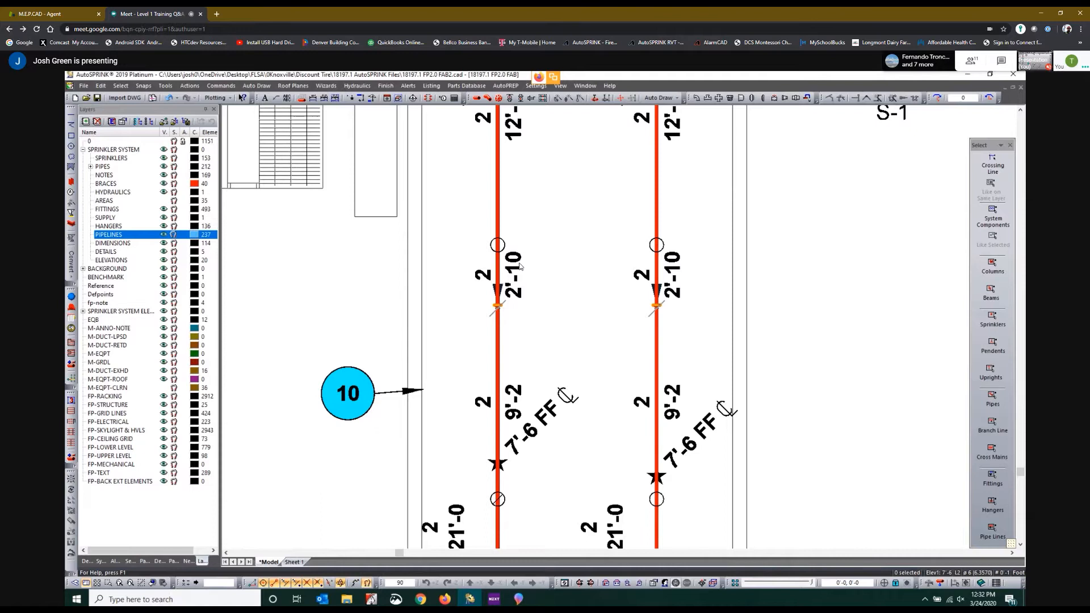
# Select a rigid coupling on the vertical 2-inch line to show its properties
pyautogui.click(497, 194)
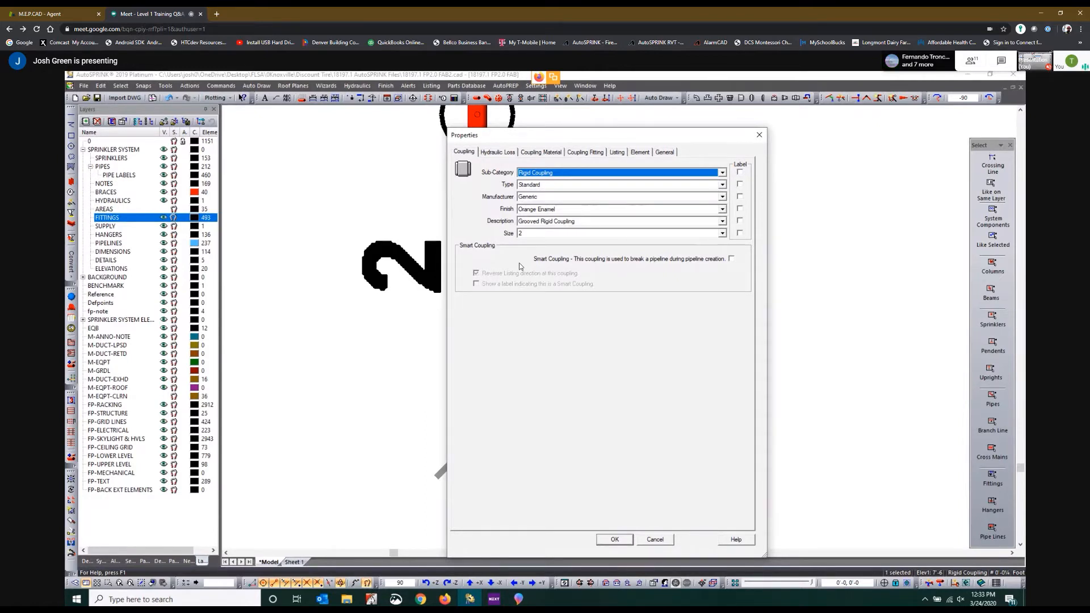
# Close the rigid coupling's properties and return to the full lower-level piping plan
pyautogui.click(613, 540)
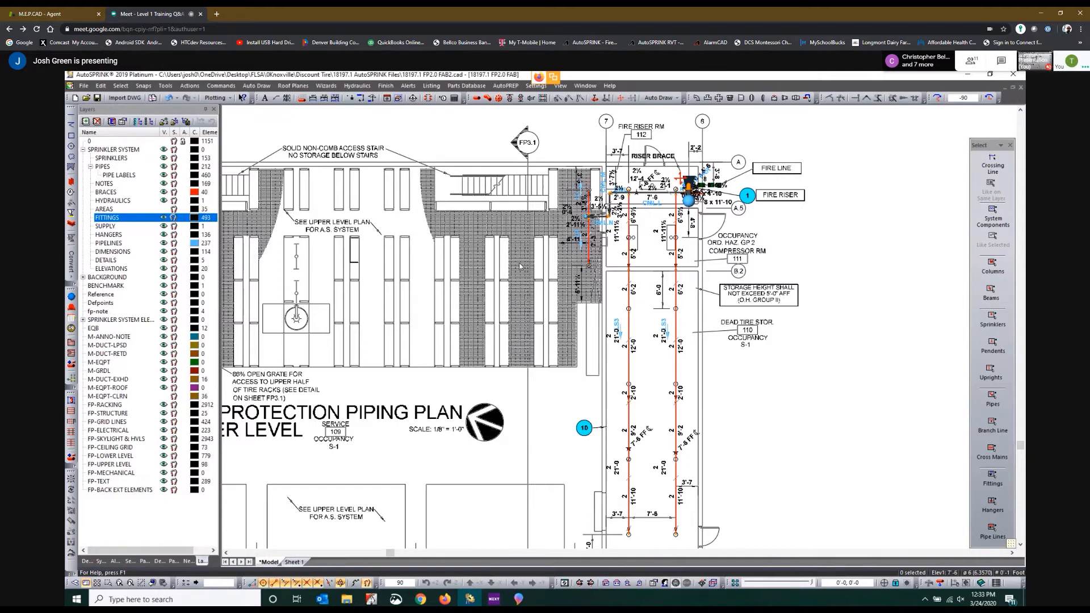
# Show the Fabrication Standards Pipes settings with the schedule-40 stock pipe list
pyautogui.click(103, 166)
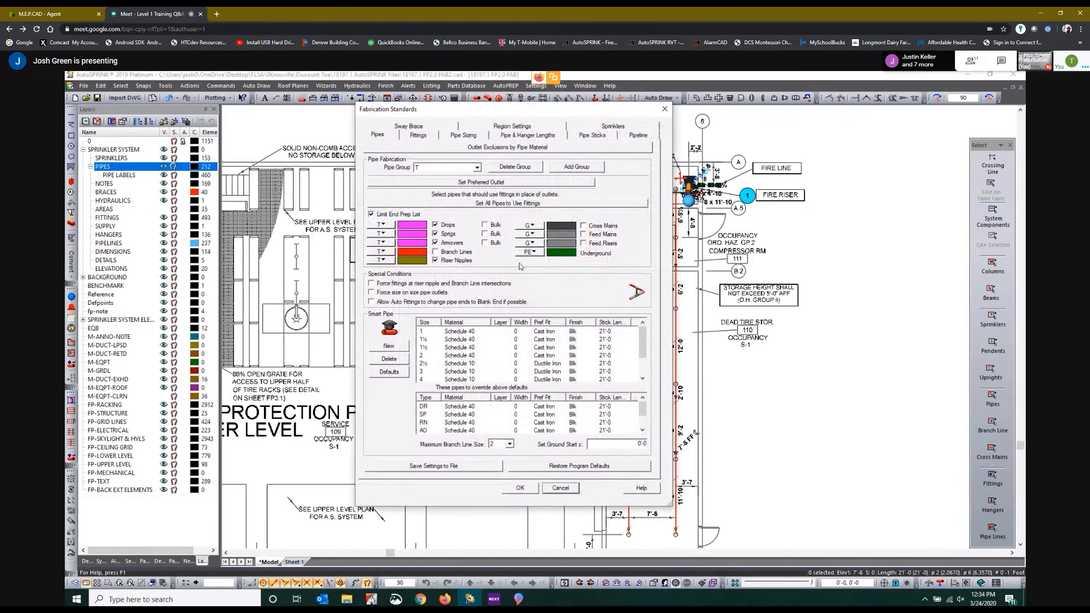
pyautogui.click(637, 135)
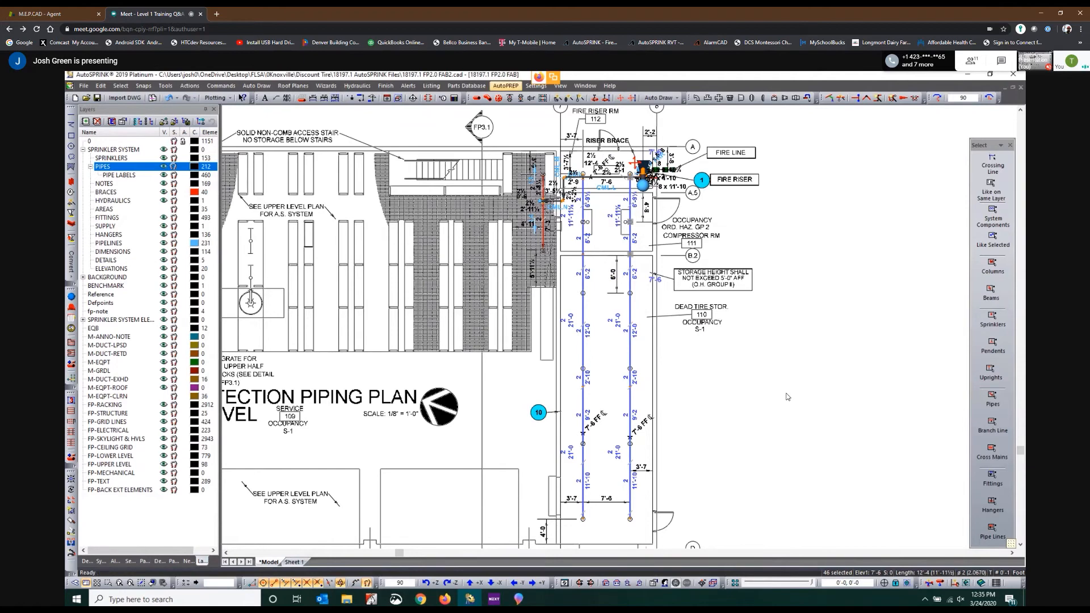
# Show the Listing > Pipelines commands for the selected 2-inch lines
pyautogui.click(432, 85)
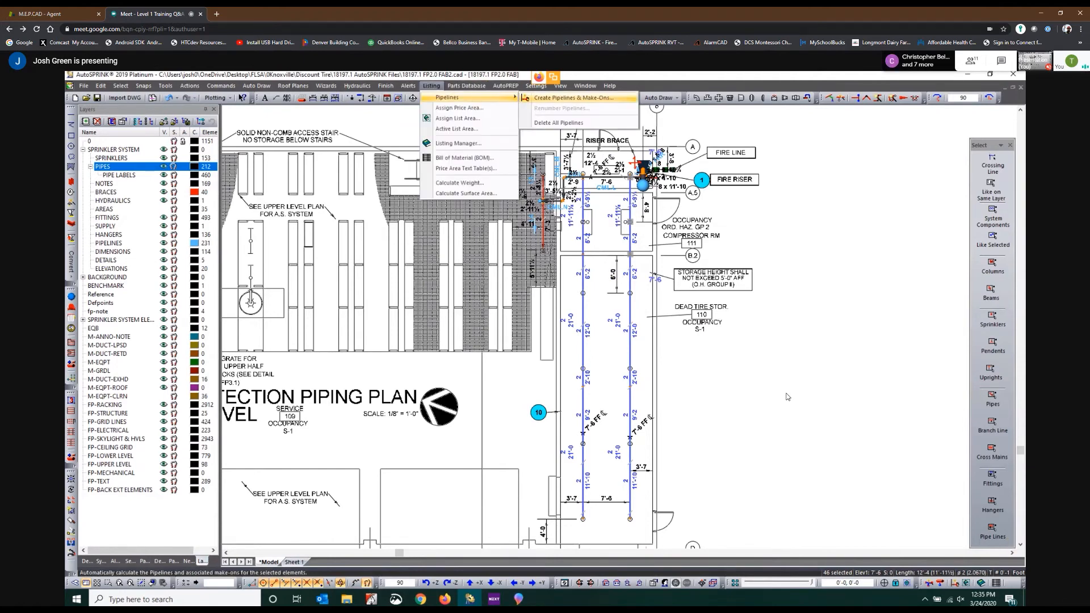
# Create pipelines and assign make-ons for the selected 2-inch lines
pyautogui.click(566, 97)
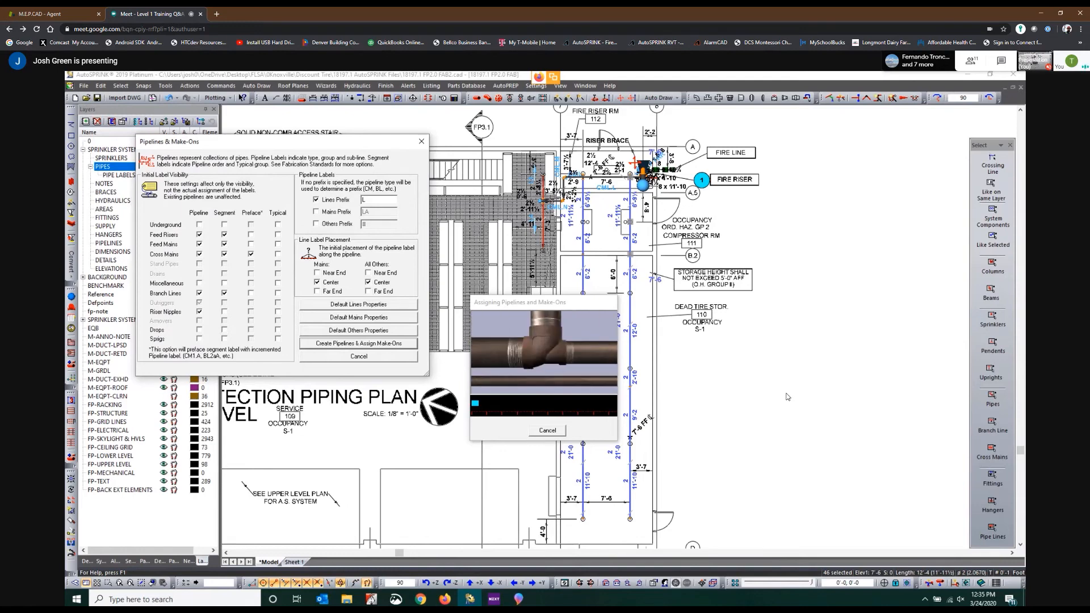
pyautogui.click(358, 343)
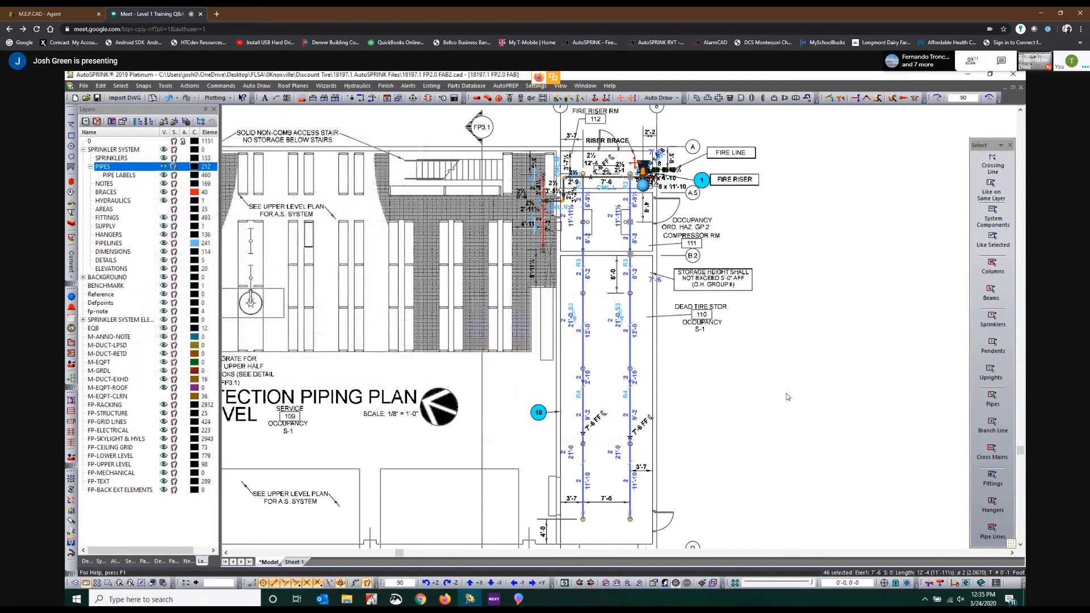